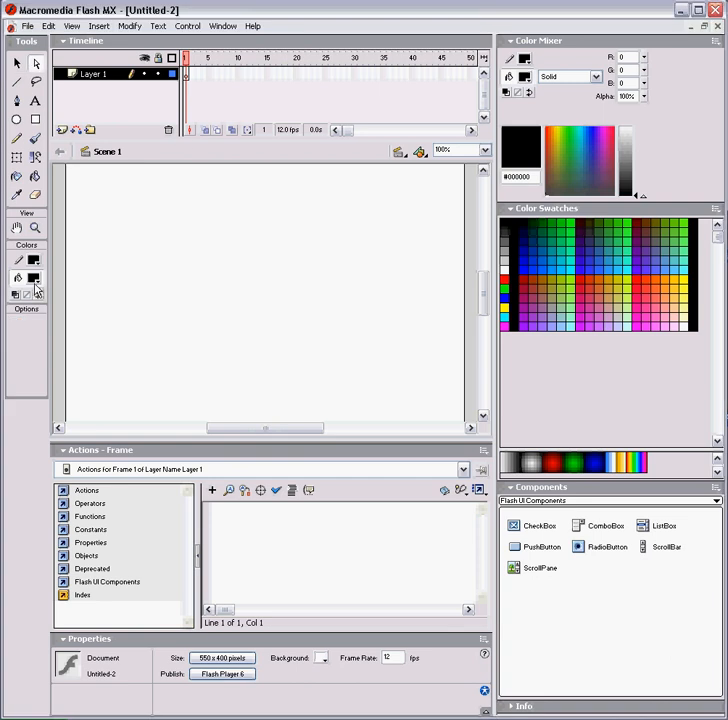
Set the fill colour to red and place the text 'Play' on the stage
{"action": "left_click", "coordinate": [32, 278]}
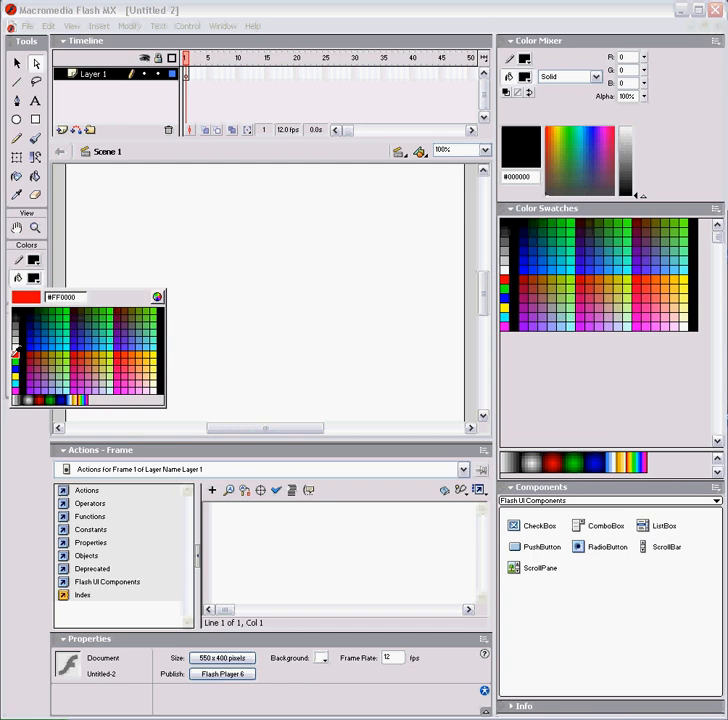
{"action": "left_click", "coordinate": [26, 322]}
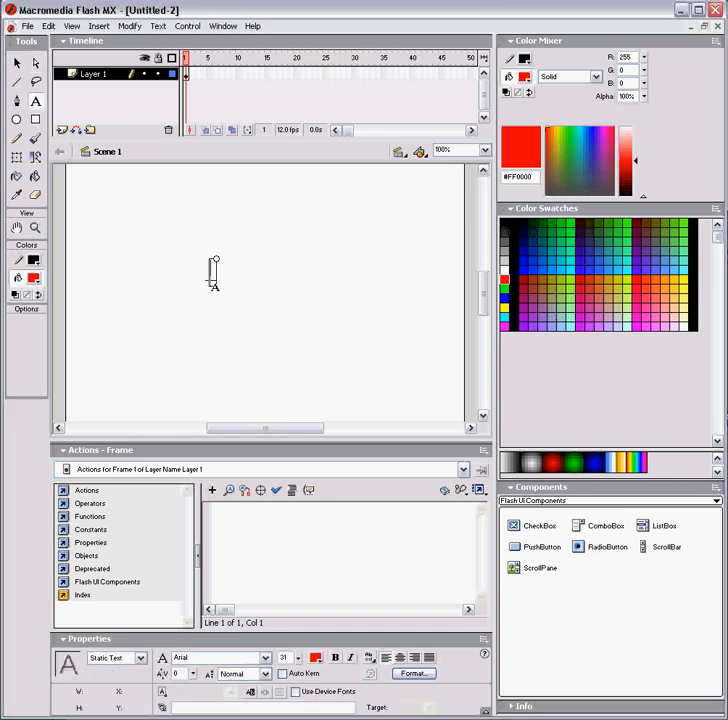
{"action": "type", "text": "pla"}
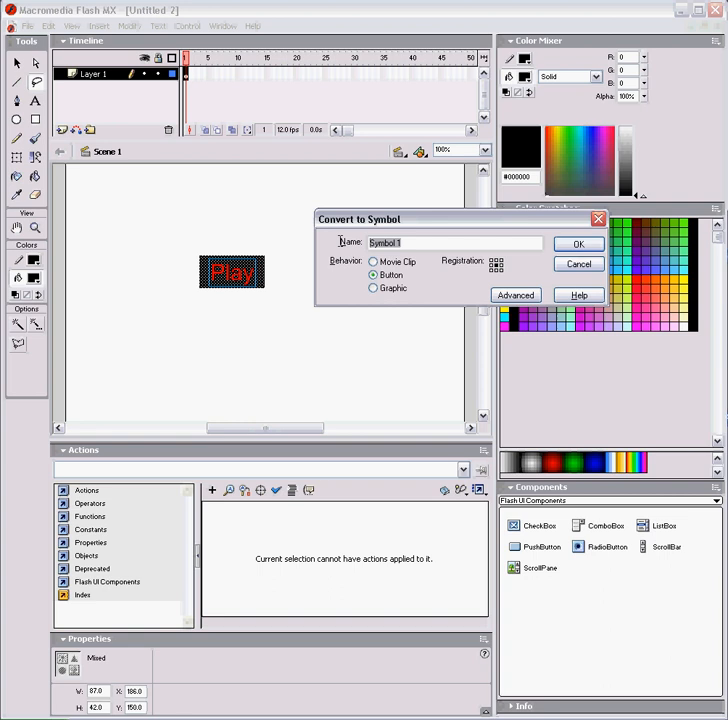
Convert the Play text into a Button symbol named 'play'
{"action": "type", "text": "play"}
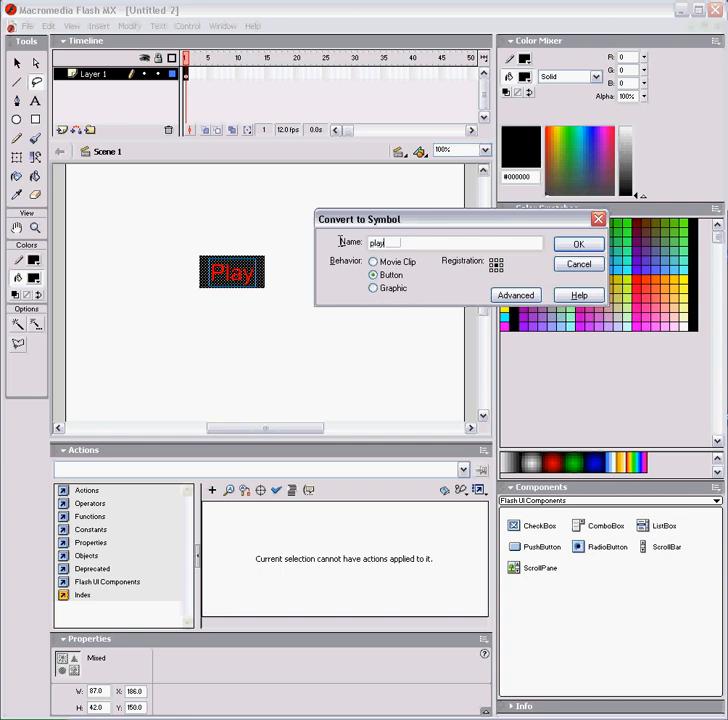
{"action": "left_click", "coordinate": [578, 244]}
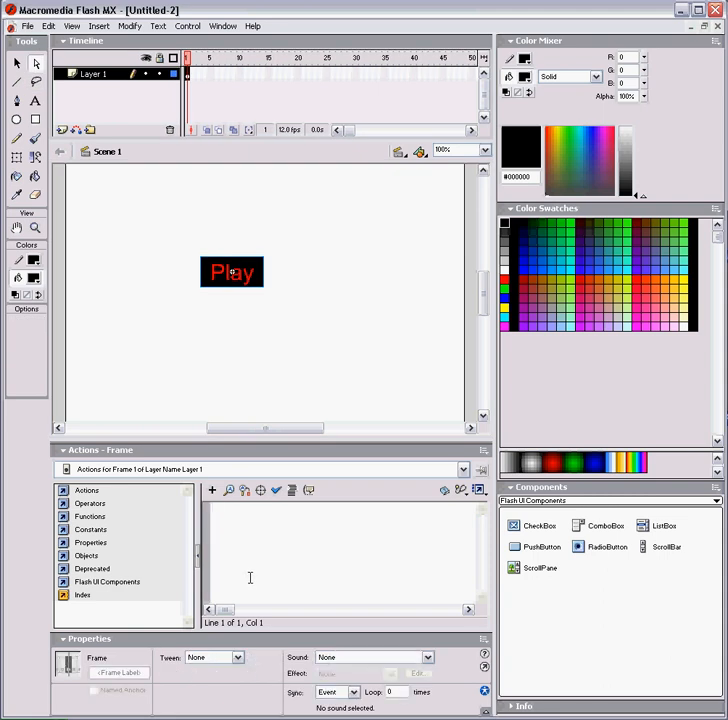
Add a stop(); script to frame 1 of the main timeline
{"action": "type", "text": "stop();"}
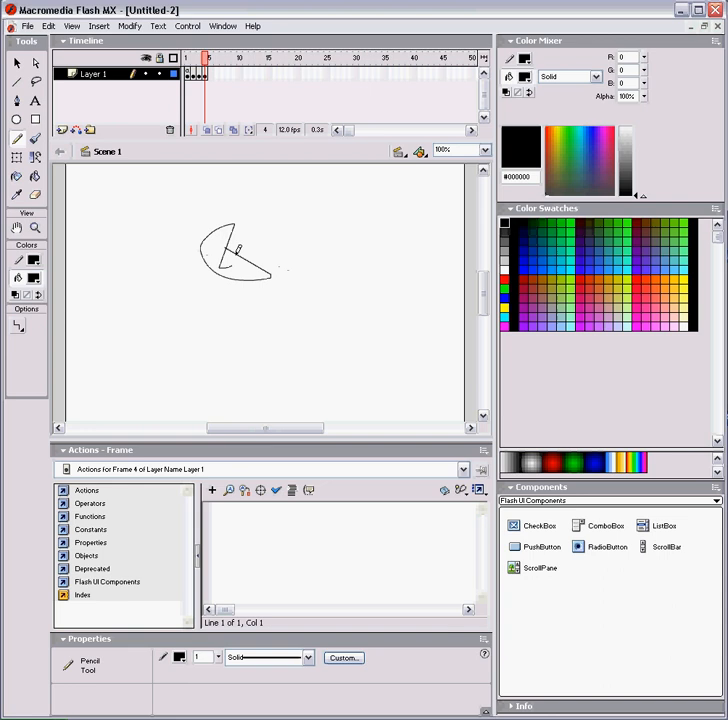
{"action": "left_click", "coordinate": [222, 56]}
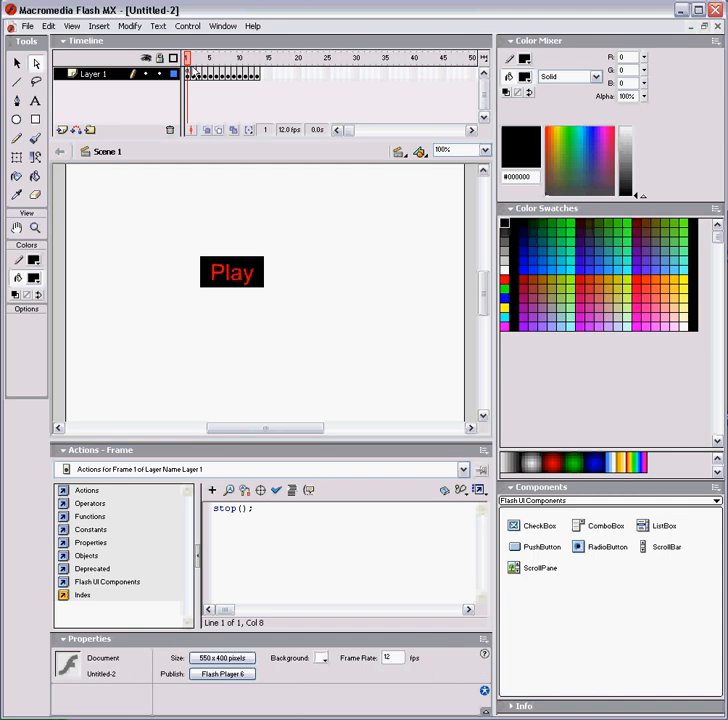
Give the Play button an on(release) { play(); } handler
{"action": "left_click", "coordinate": [232, 272]}
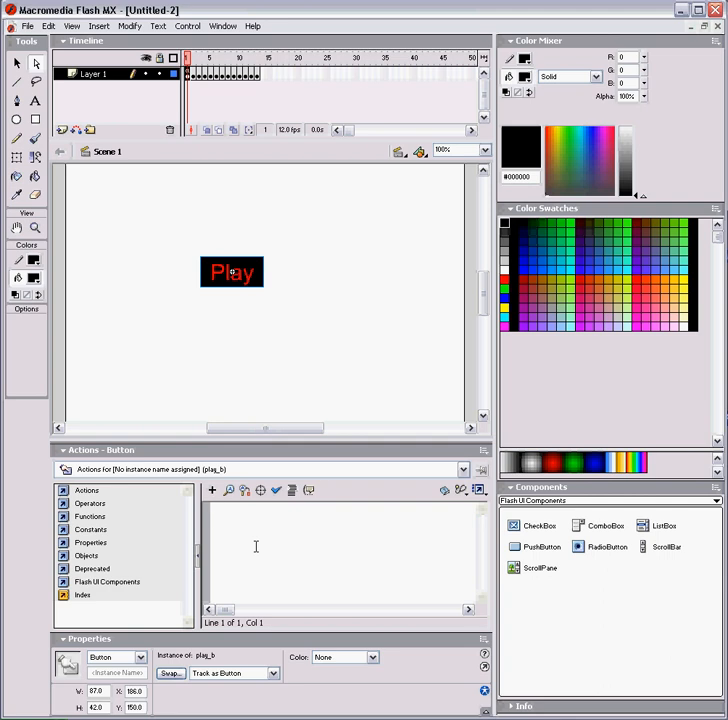
{"action": "type", "text": "on(release"}
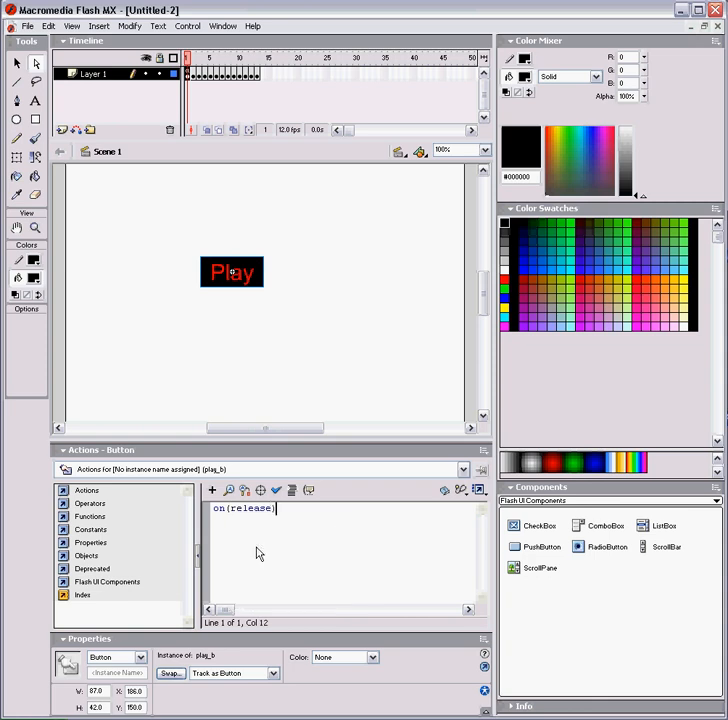
{"action": "type", "text": "{"}
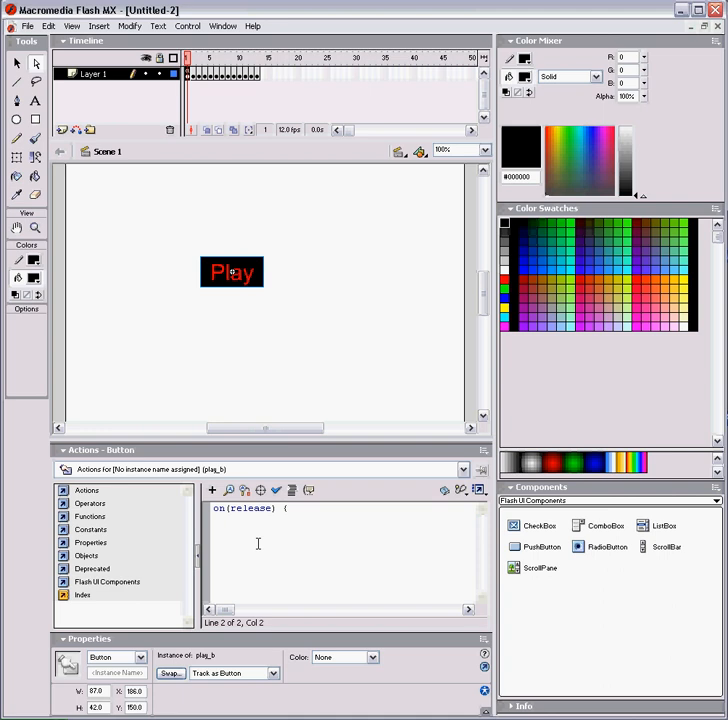
{"action": "type", "text": "play();"}
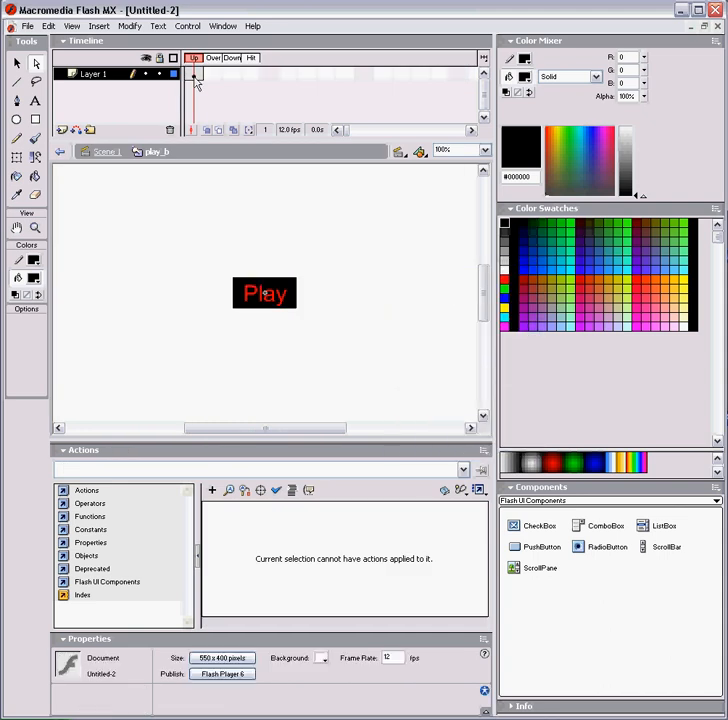
Add Over and Down keyframes to the button and recolour the Play text in them
{"action": "left_click", "coordinate": [212, 76]}
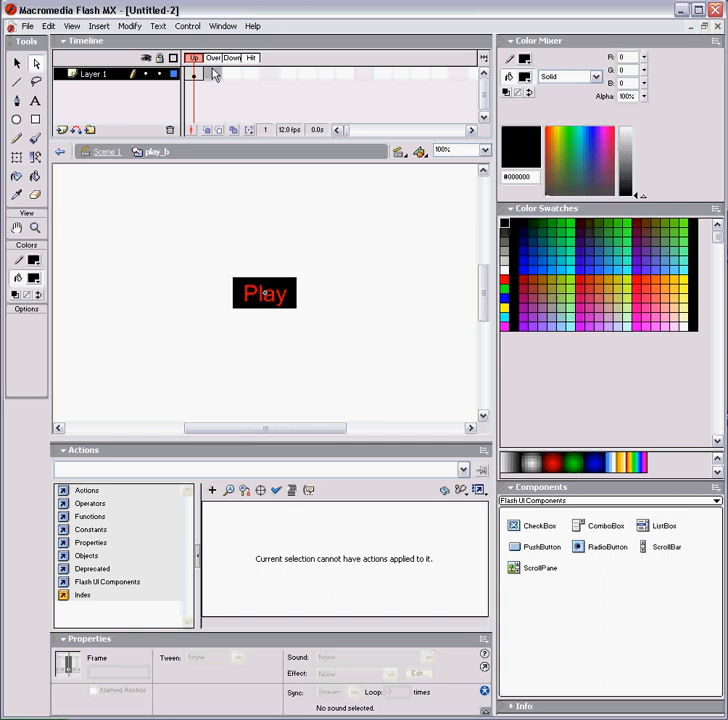
{"action": "mouse_move", "coordinate": [224, 72]}
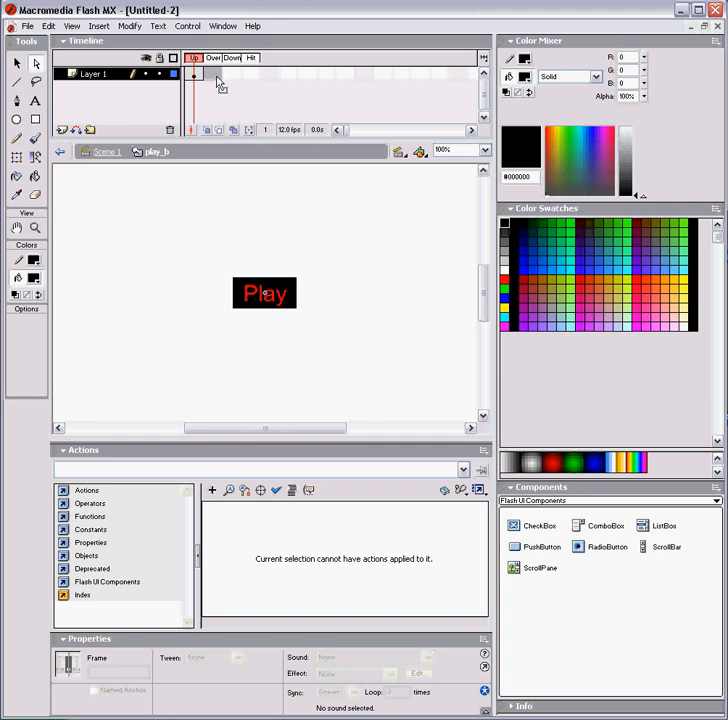
{"action": "left_click", "coordinate": [232, 74]}
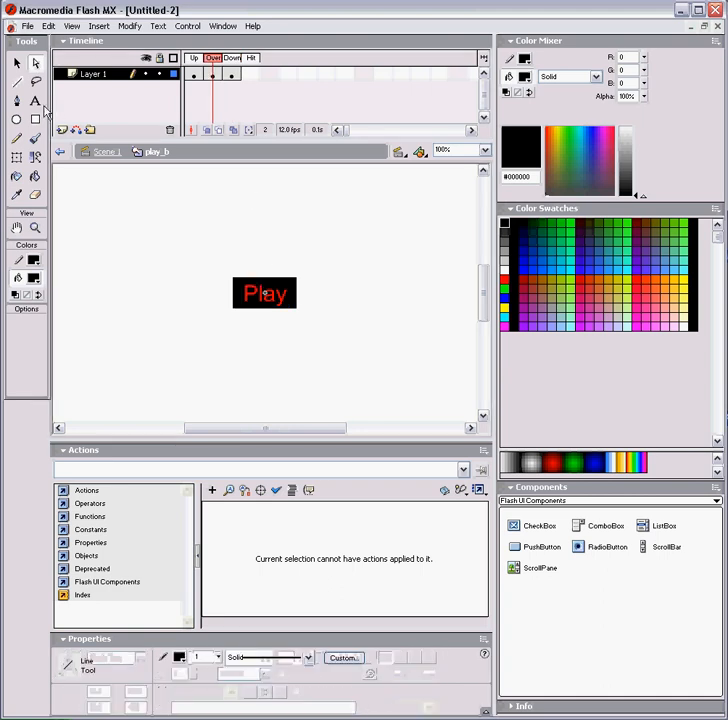
{"action": "left_click", "coordinate": [34, 100]}
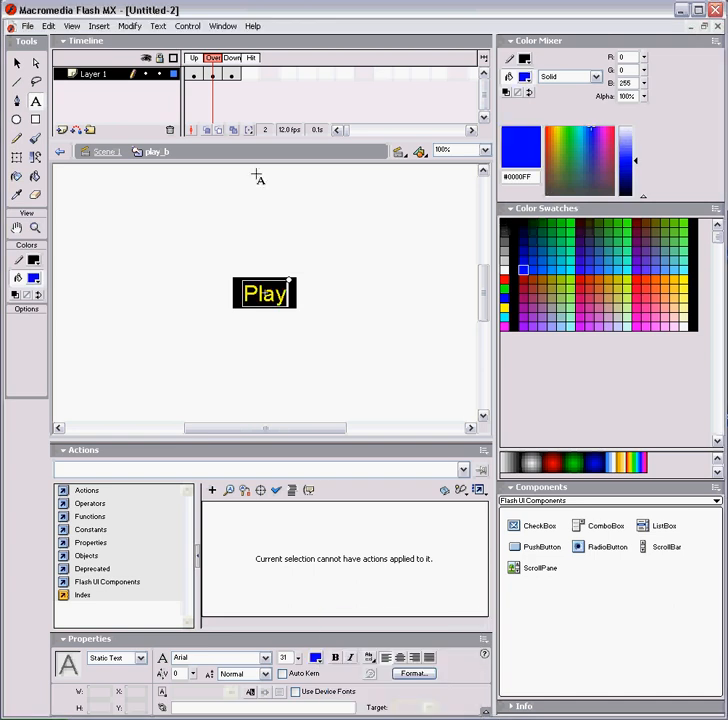
{"action": "left_click", "coordinate": [232, 56]}
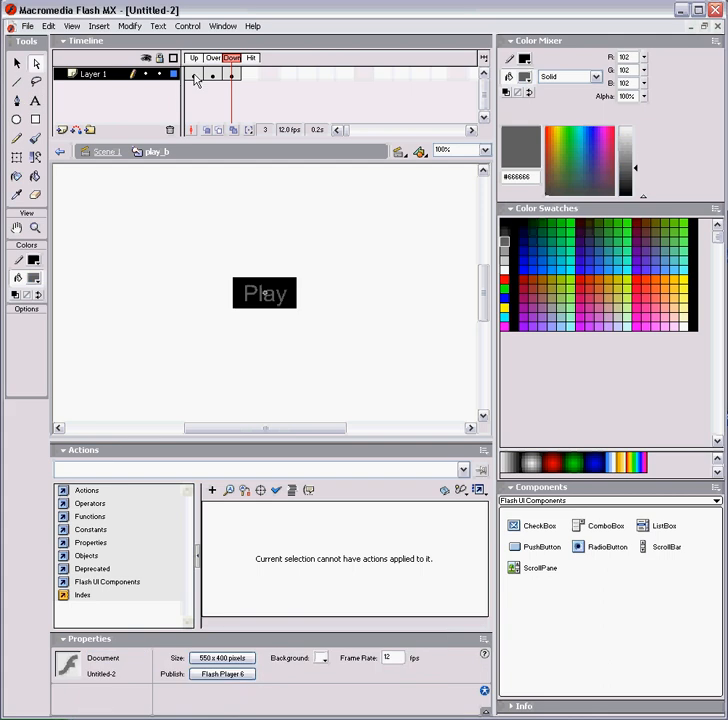
{"action": "left_click", "coordinate": [194, 72]}
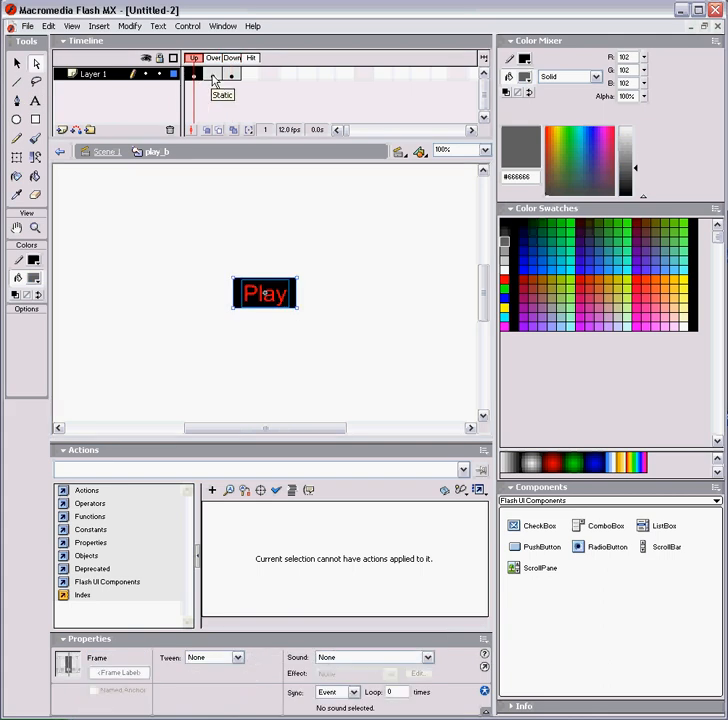
{"action": "left_click", "coordinate": [212, 56]}
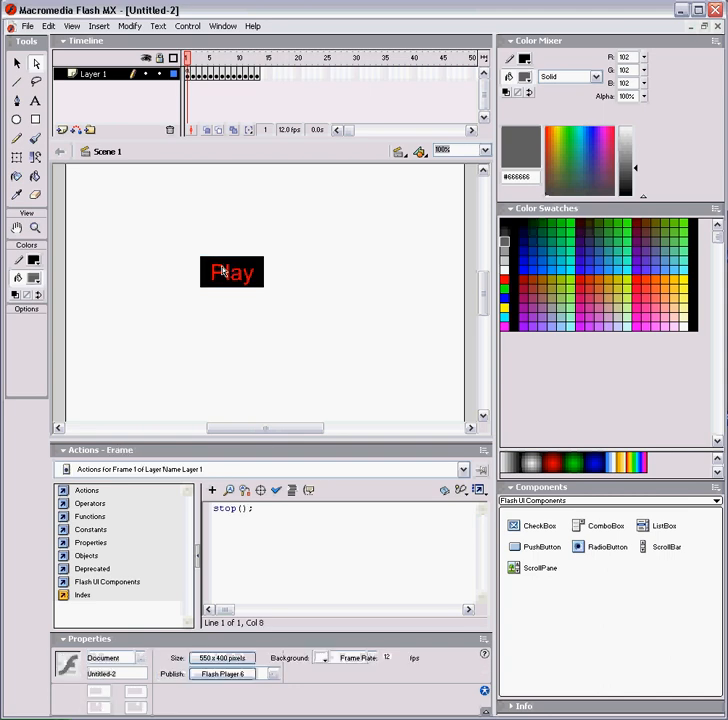
Start a new line after stop(); in frame 1's script
{"action": "left_click", "coordinate": [232, 272]}
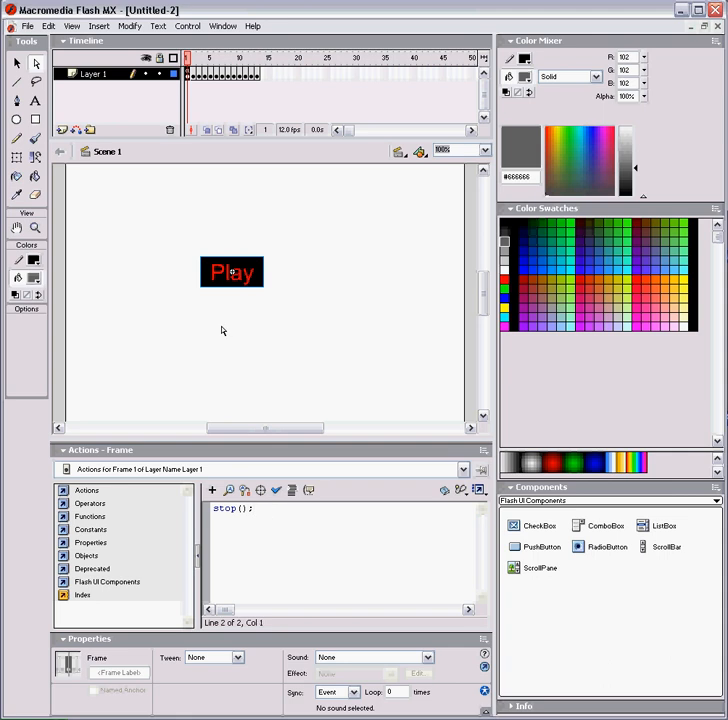
Append play_b.onRelease = function() { play(); }; to frame 1's script
{"action": "type", "text": "play_b."}
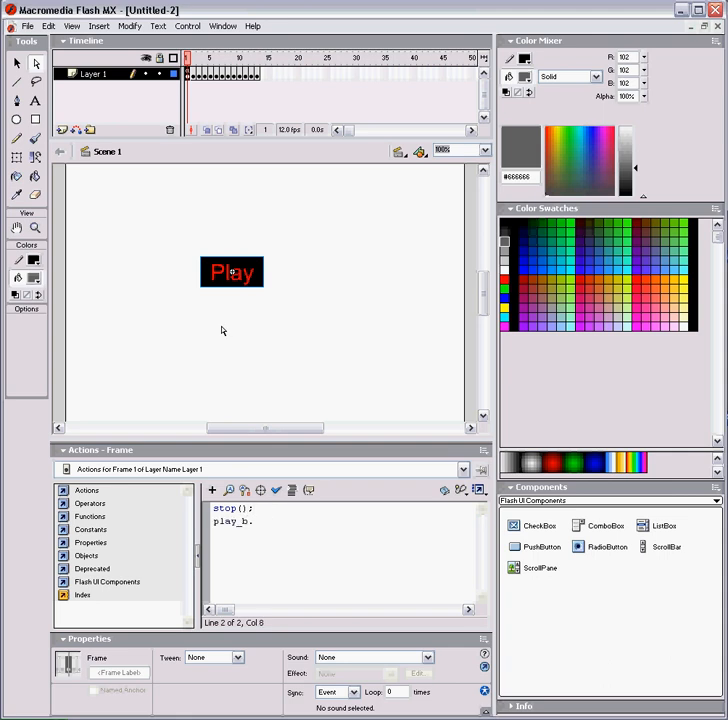
{"action": "type", "text": "onRelease = function() {"}
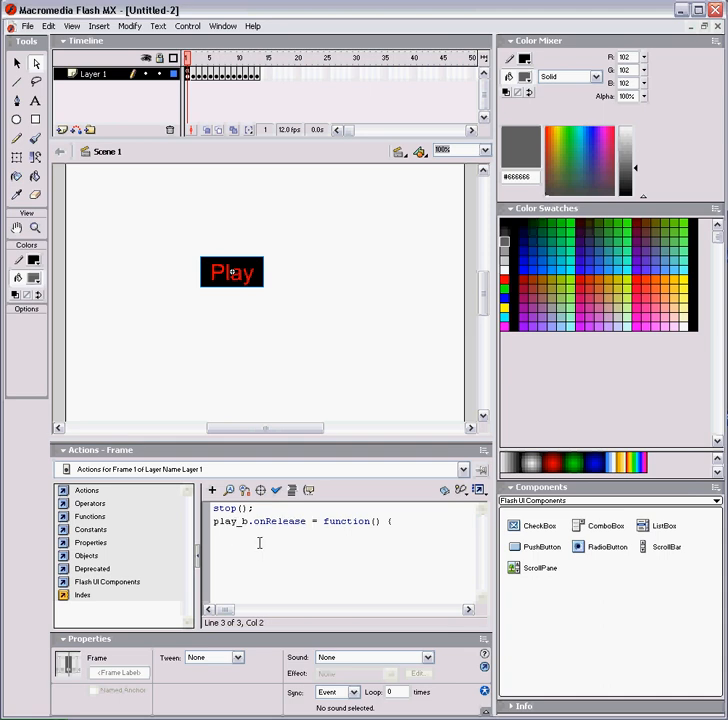
{"action": "type", "text": "P"}
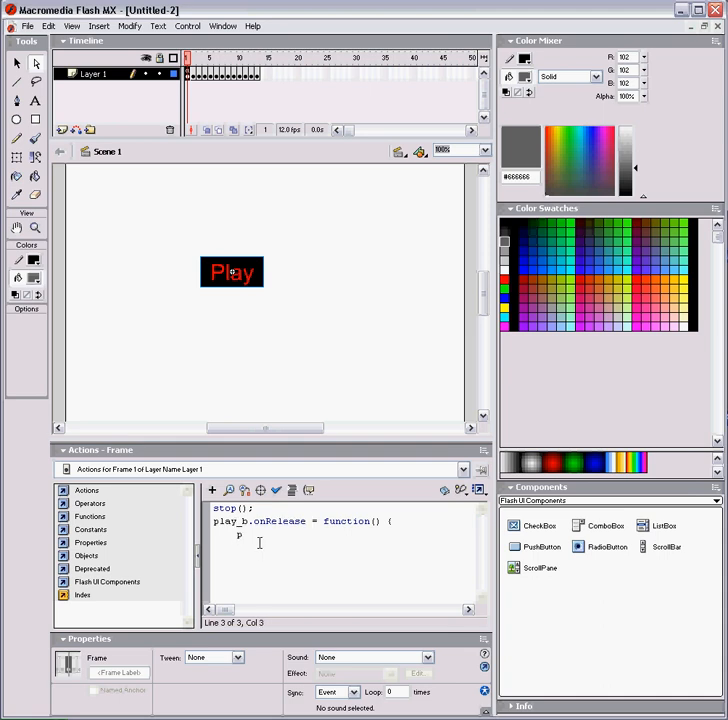
{"action": "type", "text": "lay();"}
{"action": "type", "text": "}"}
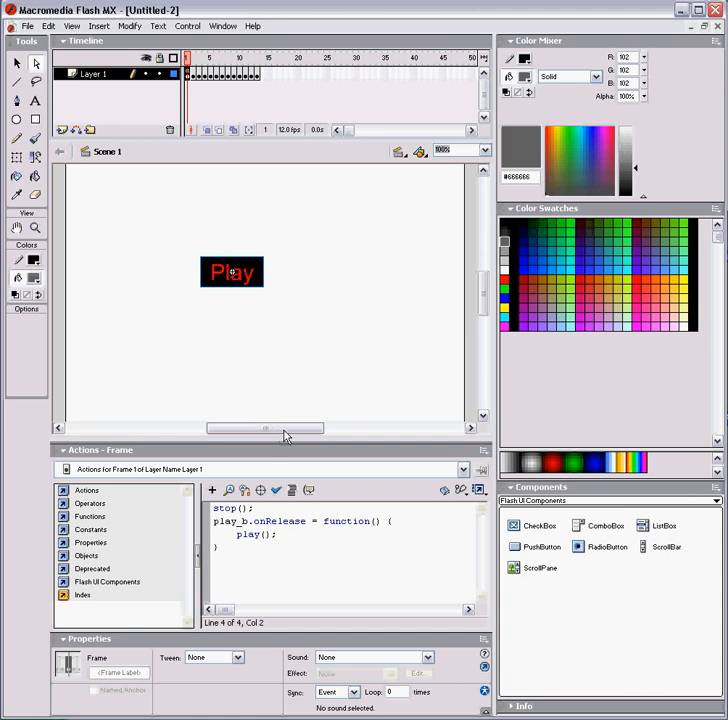
{"action": "left_click", "coordinate": [186, 26]}
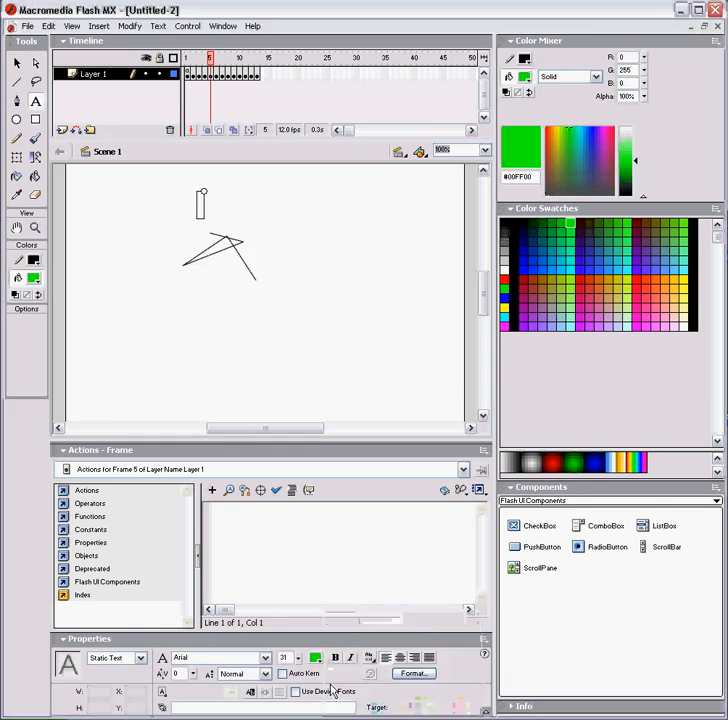
Change the onRelease body to gotoAndPlay(5); instead of play();
{"action": "type", "text": "5"}
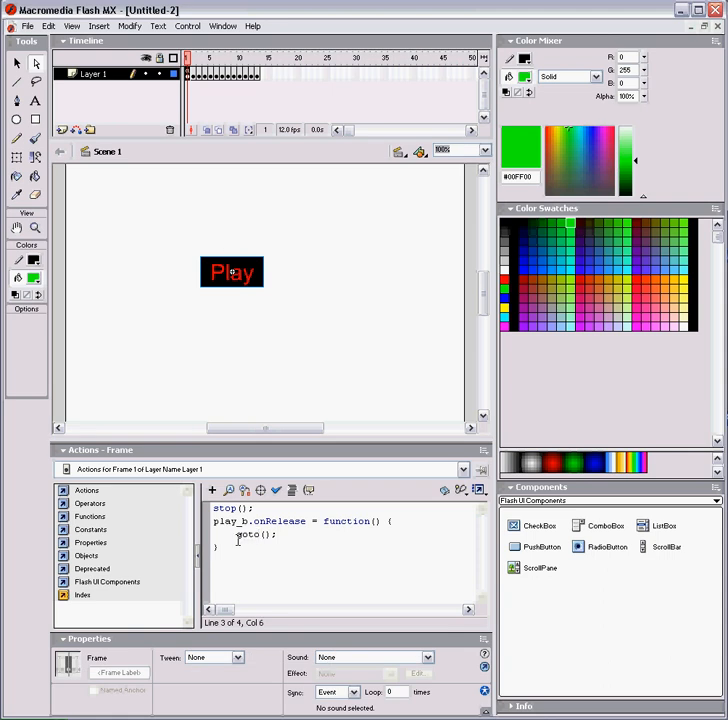
{"action": "type", "text": "and"}
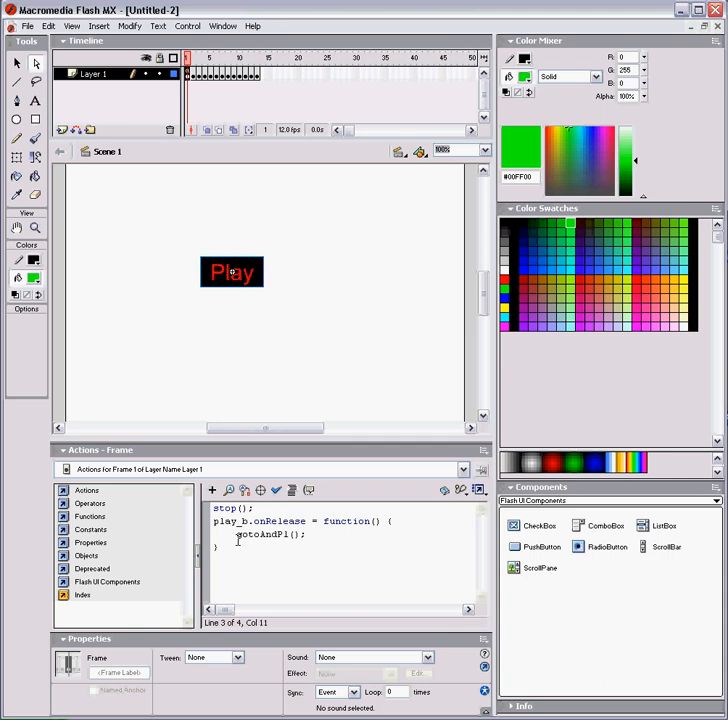
{"action": "type", "text": "ay"}
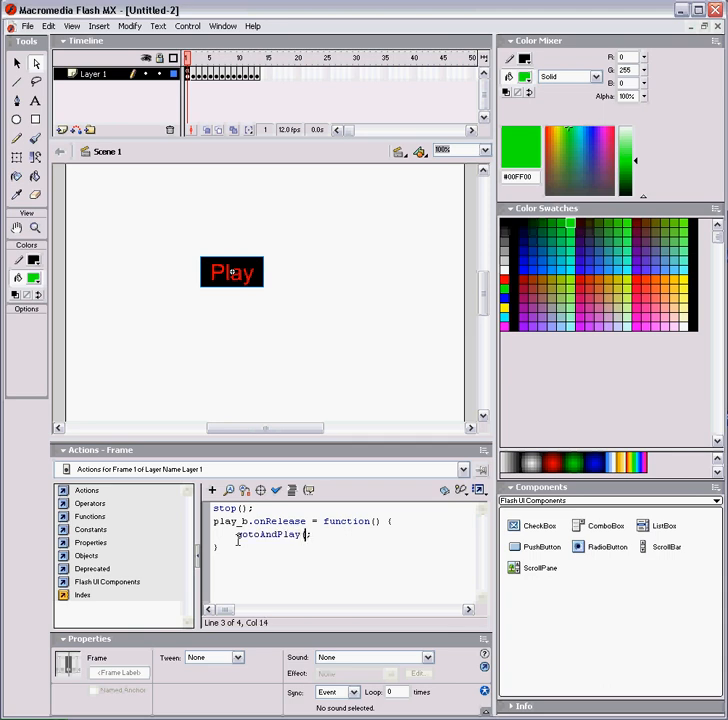